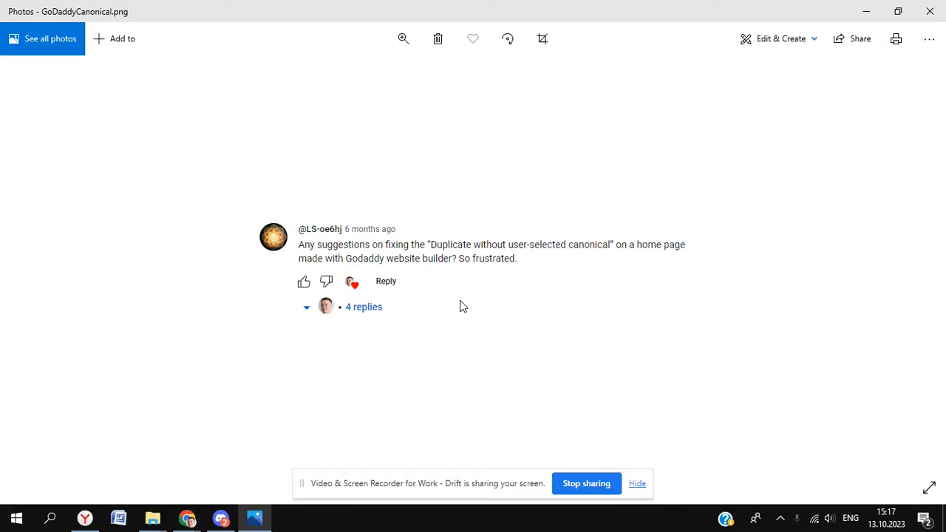
pyautogui.moveTo(555, 120)
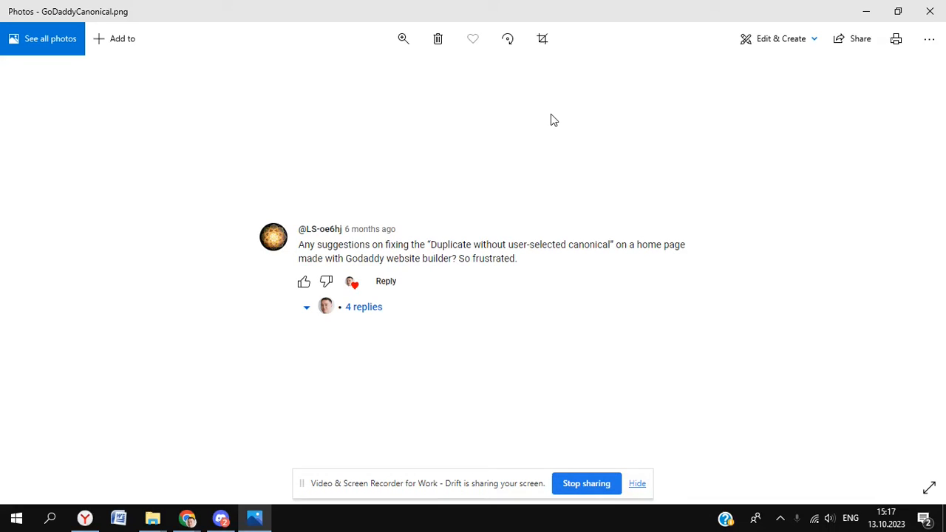
pyautogui.moveTo(831, 21)
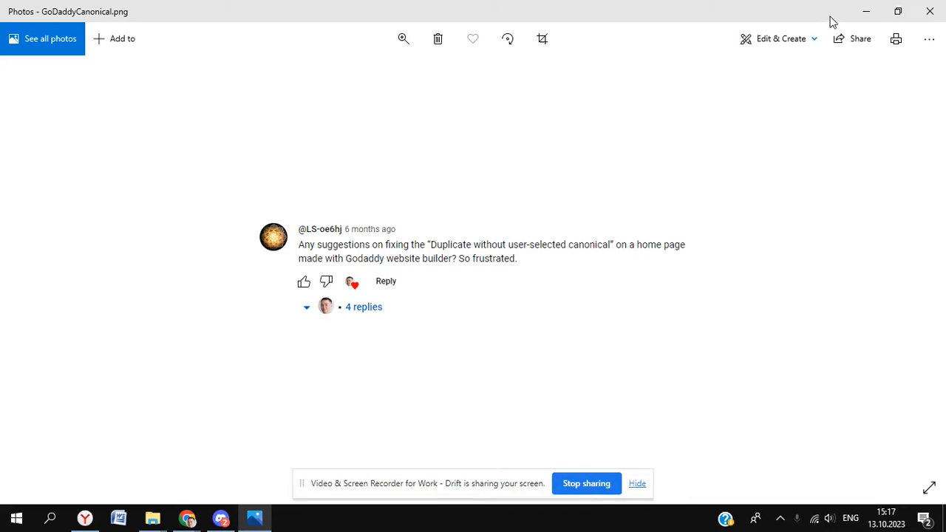
pyautogui.moveTo(866, 11)
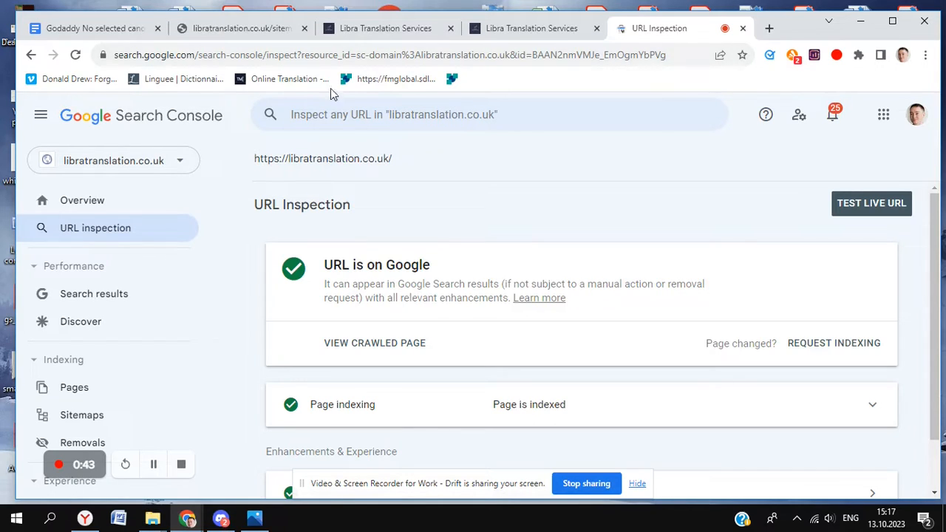
# Switch to the Libra Translation Services tab showing libratranslation.co.uk/home
pyautogui.click(384, 28)
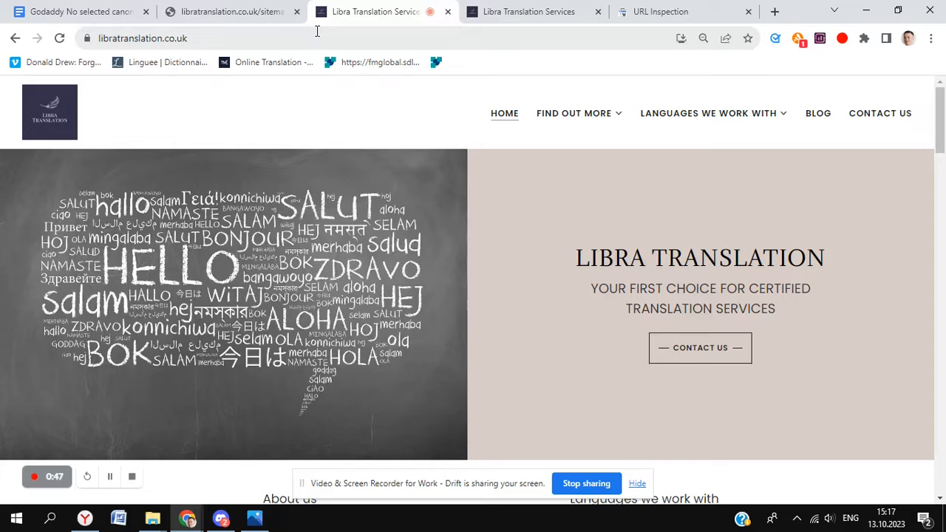
pyautogui.moveTo(425, 209)
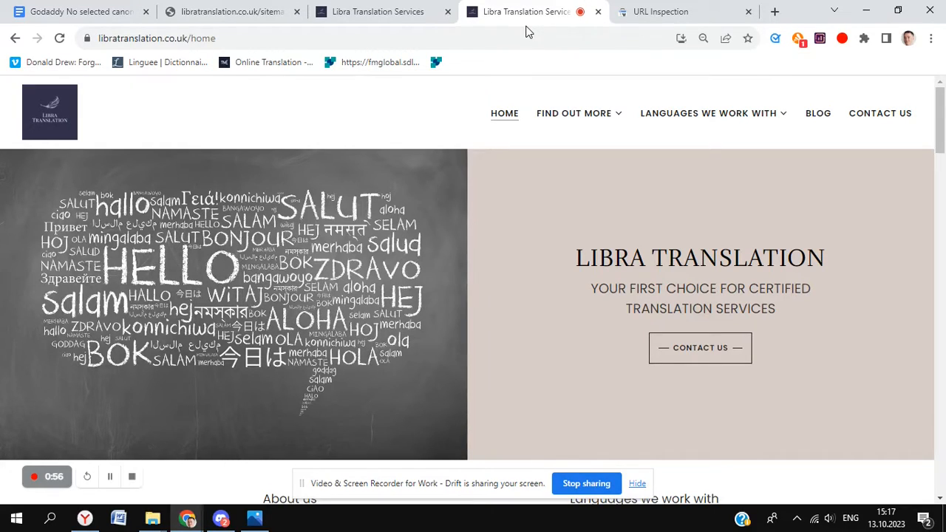
pyautogui.moveTo(423, 162)
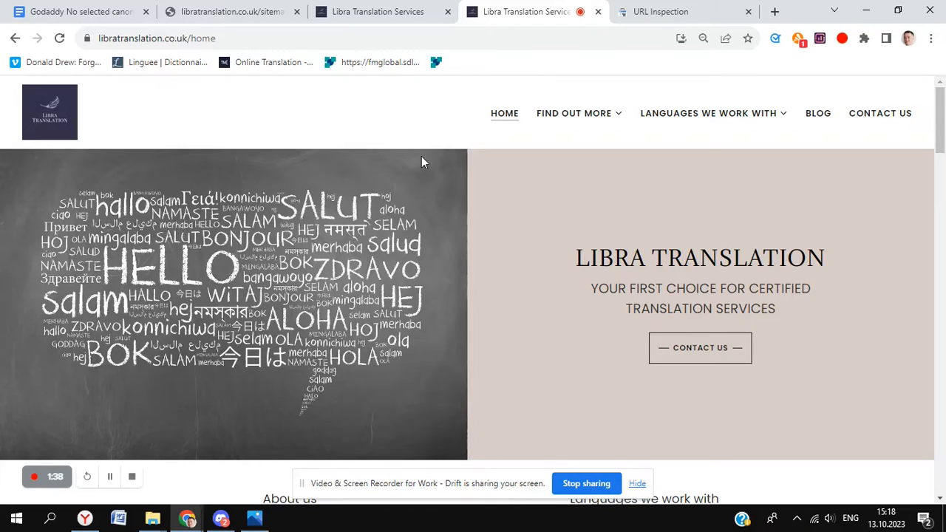
pyautogui.moveTo(296, 76)
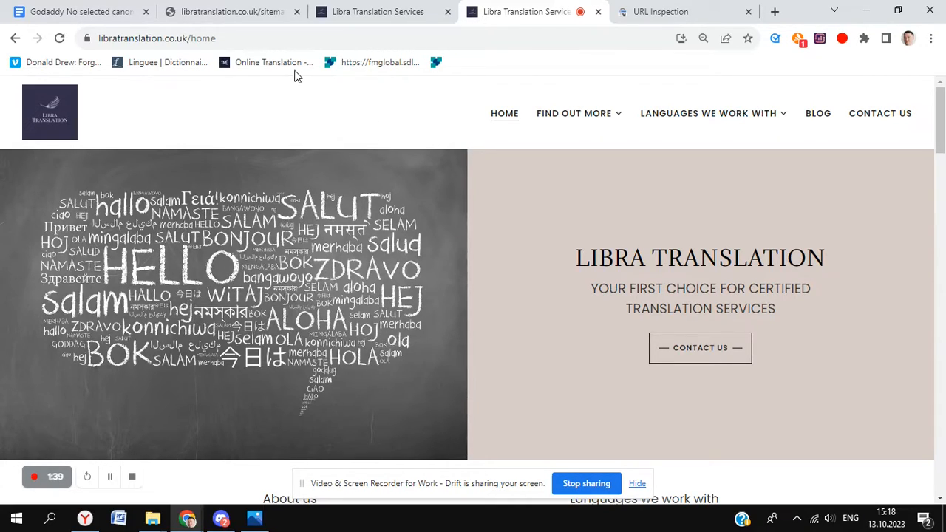
# View the sitemap.website.xml tab, then return to the URL Inspection results
pyautogui.click(229, 11)
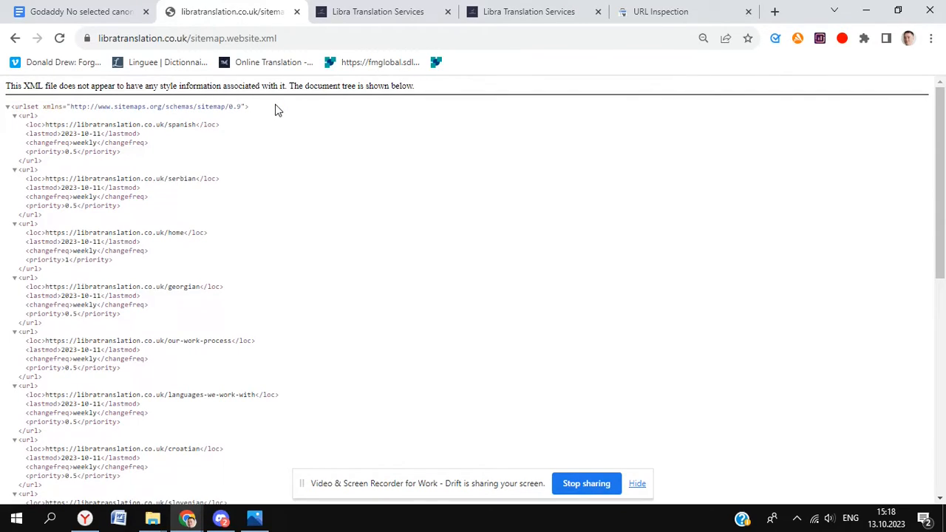
pyautogui.moveTo(244, 204)
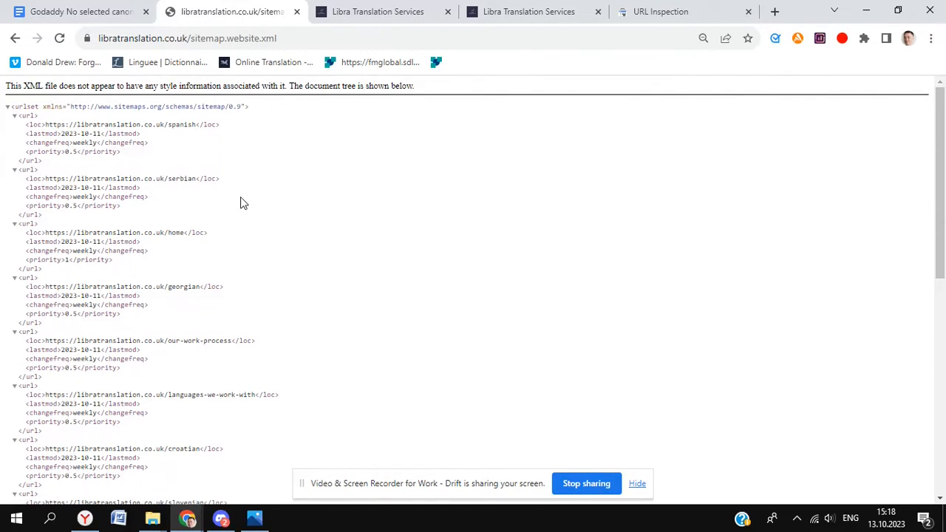
pyautogui.moveTo(82, 219)
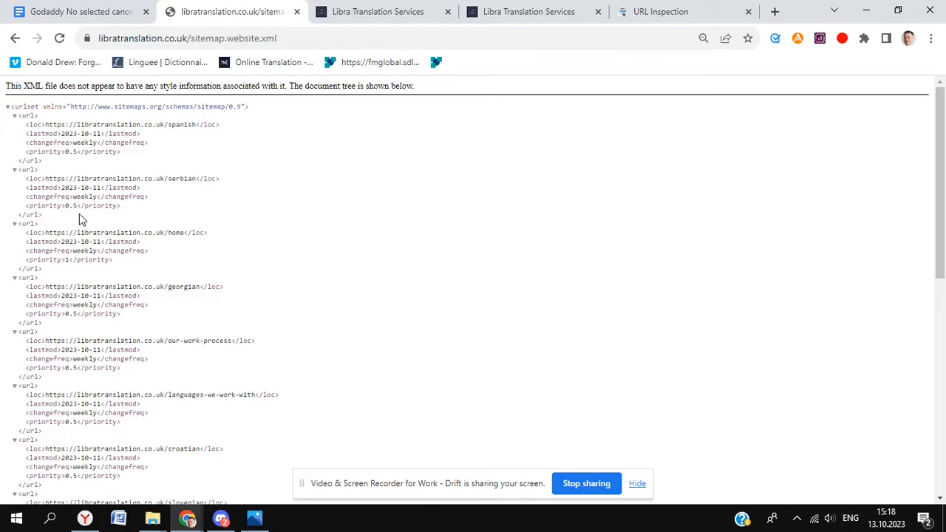
pyautogui.moveTo(143, 251)
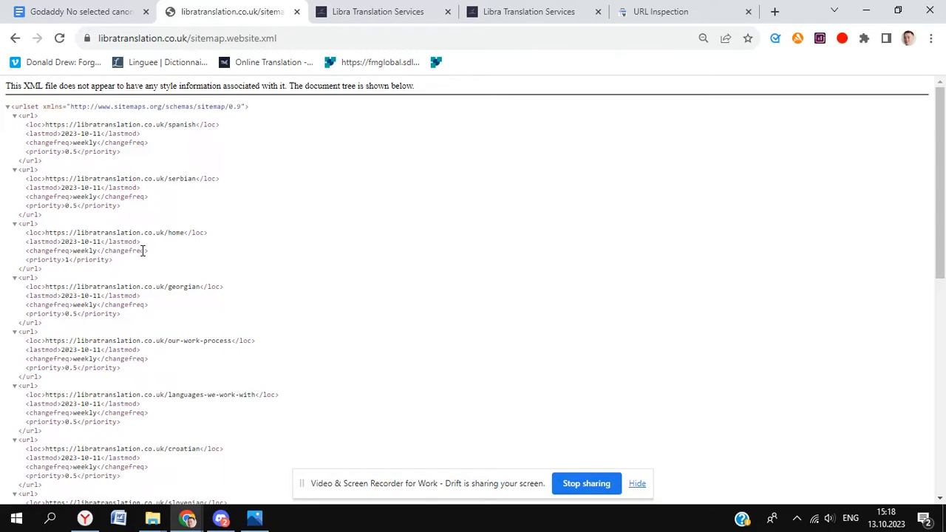
pyautogui.moveTo(151, 264)
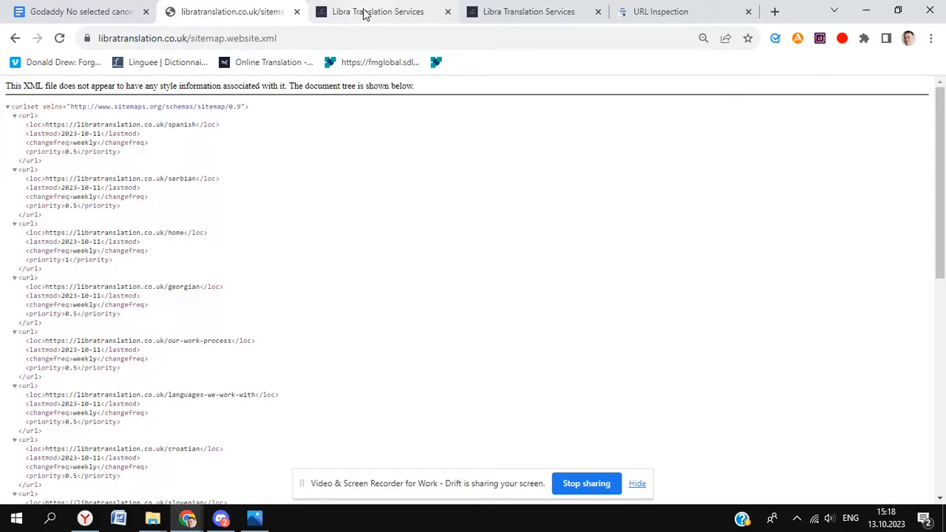
pyautogui.click(378, 11)
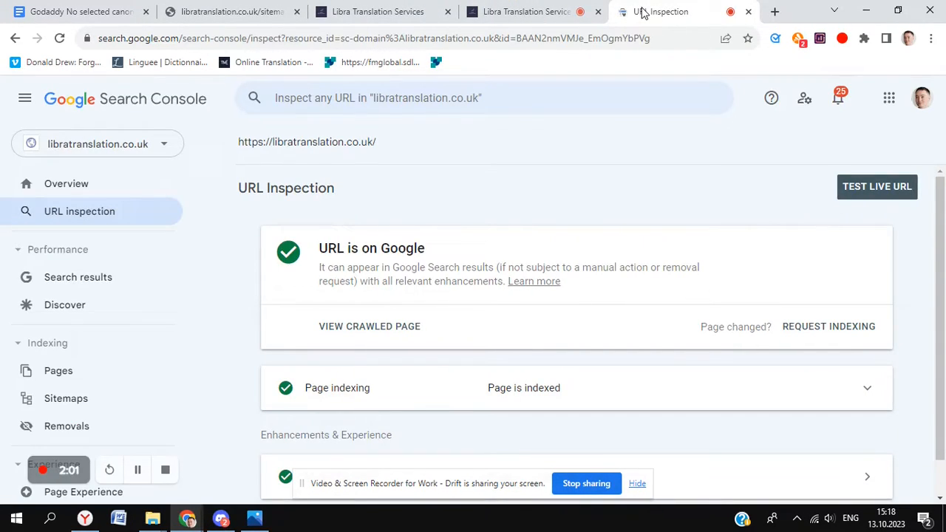
pyautogui.moveTo(97, 143)
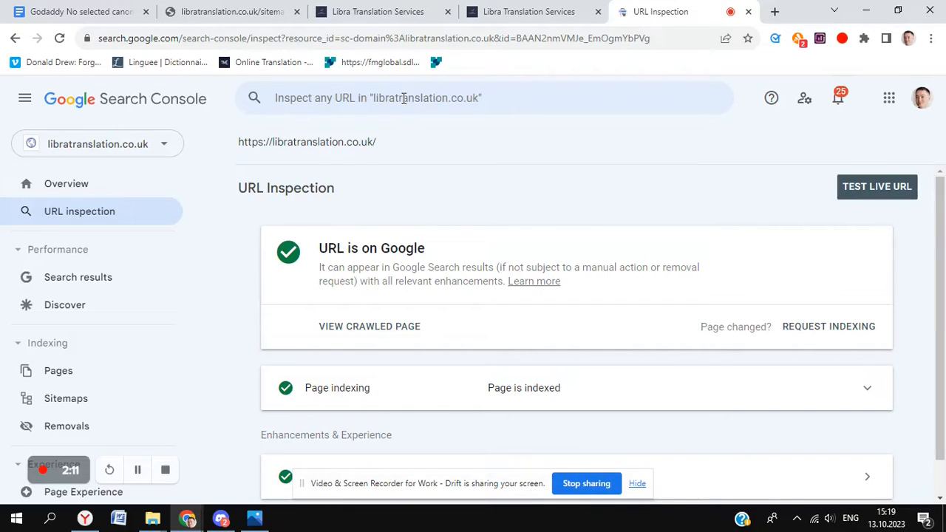
pyautogui.moveTo(428, 142)
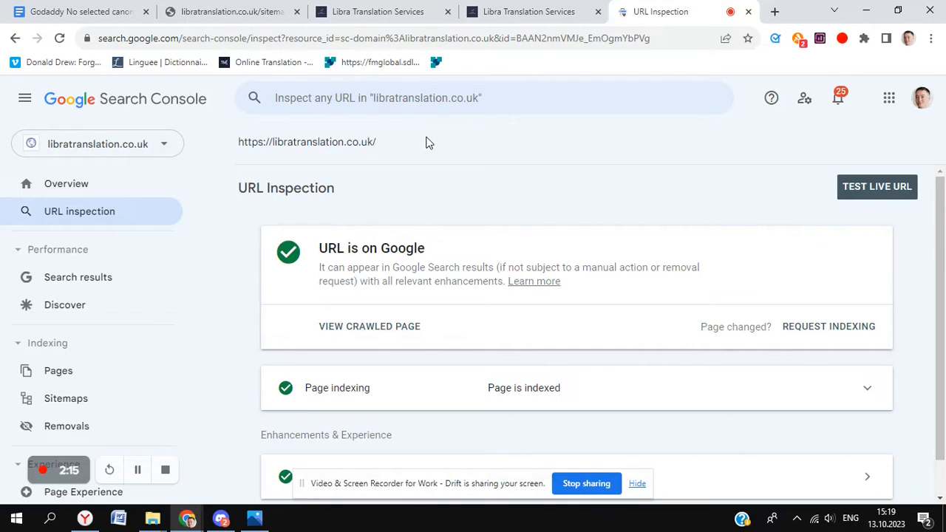
pyautogui.moveTo(437, 398)
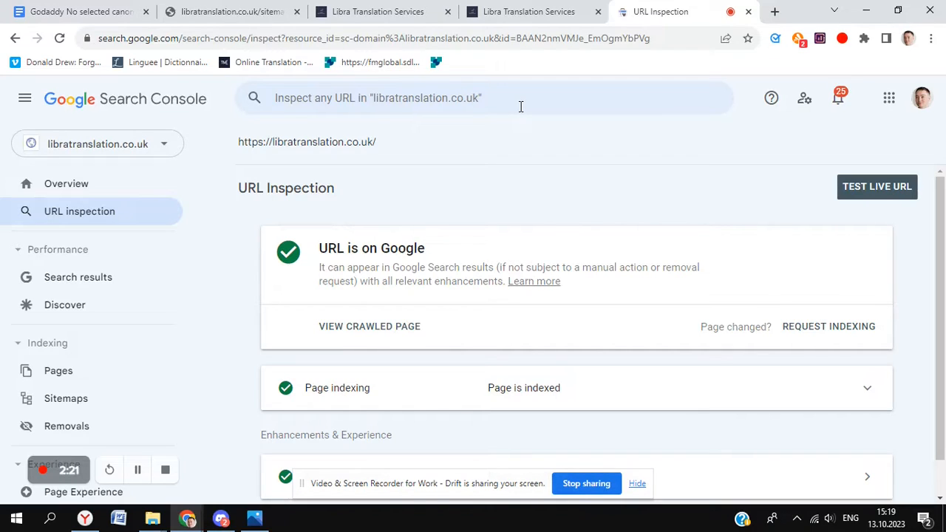
# Select the 'Inspect any URL' bar to inspect the /home page address
pyautogui.click(484, 98)
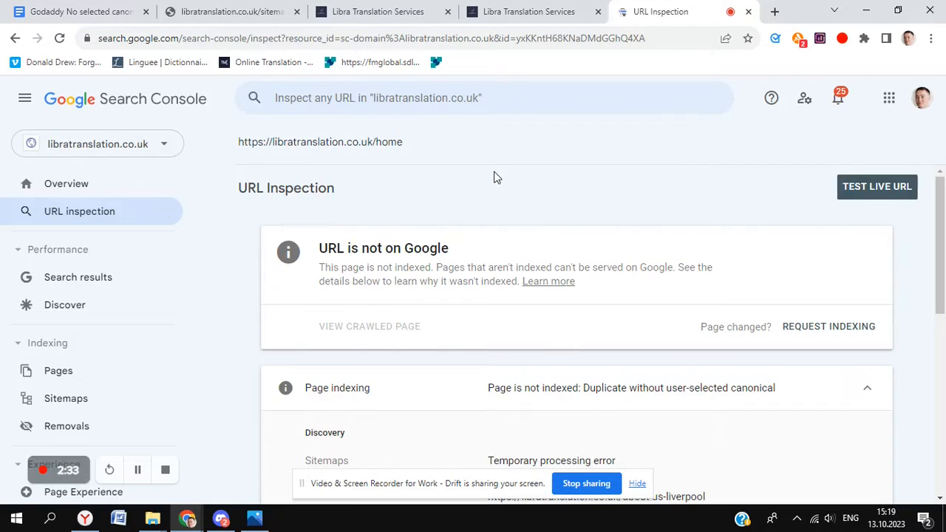
pyautogui.moveTo(472, 166)
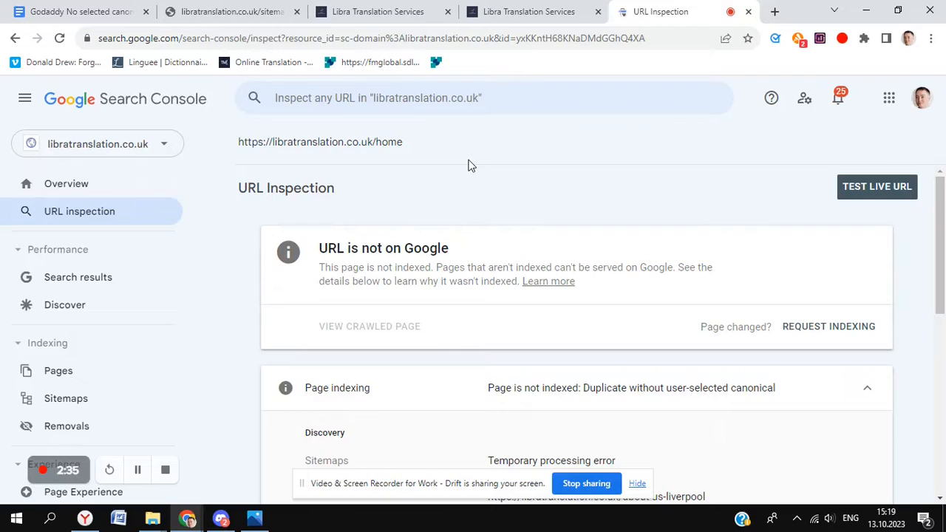
pyautogui.moveTo(478, 237)
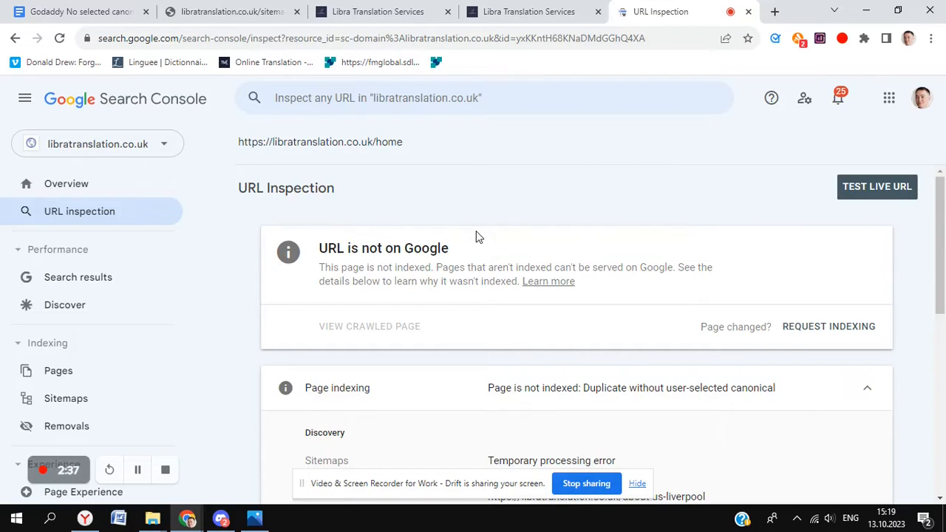